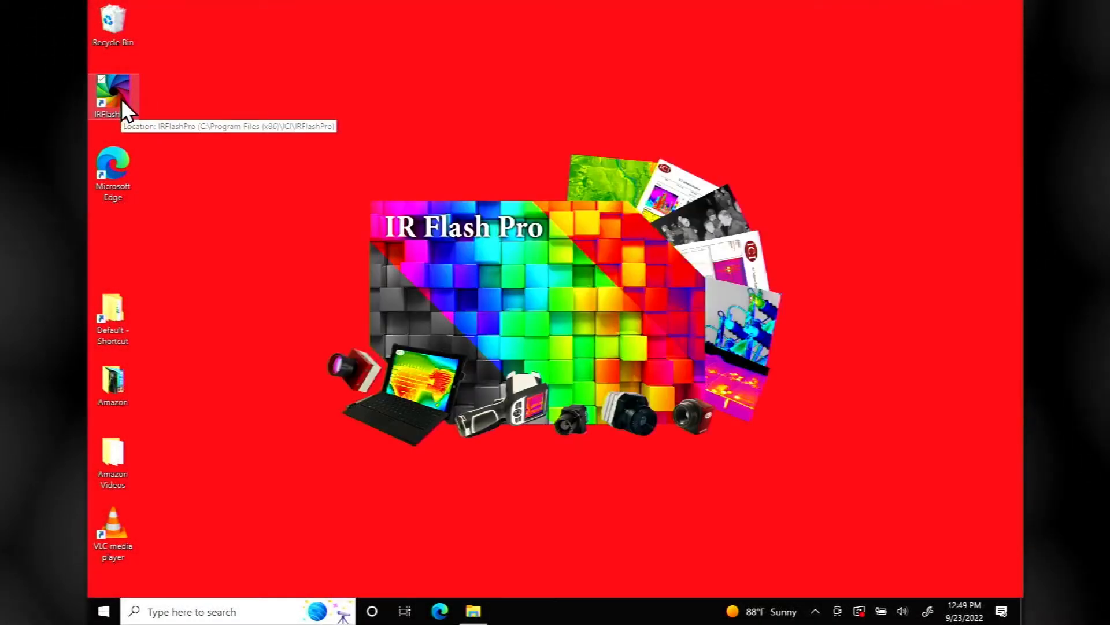
Launch IR Flash Pro and expand the Tutorial Video project to show its September 22, 2022 session.
double_click(113, 91)
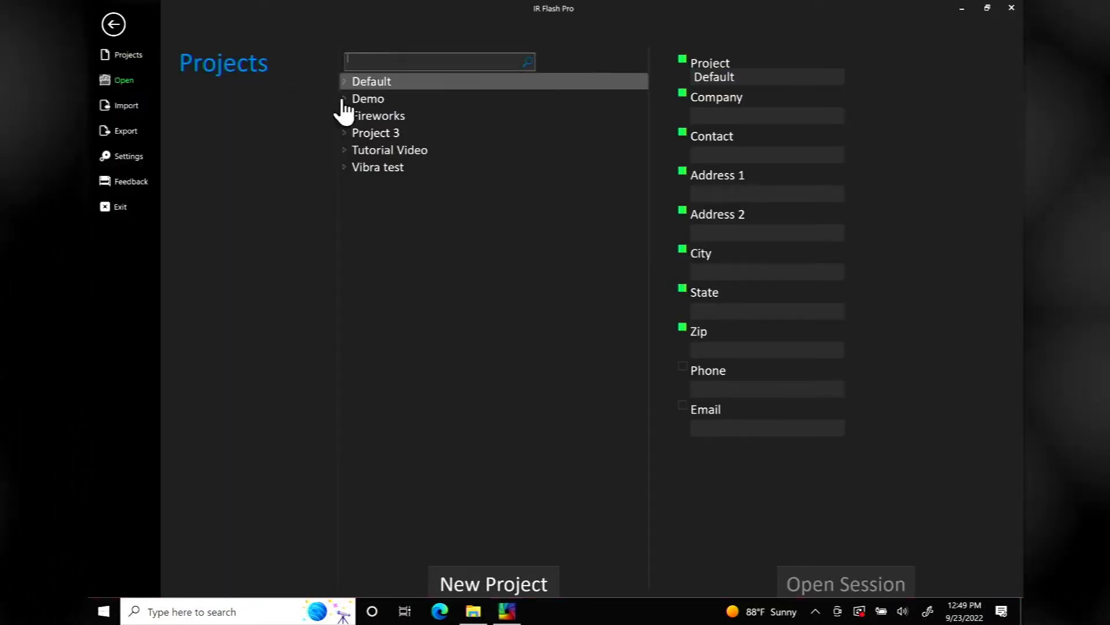
click(388, 150)
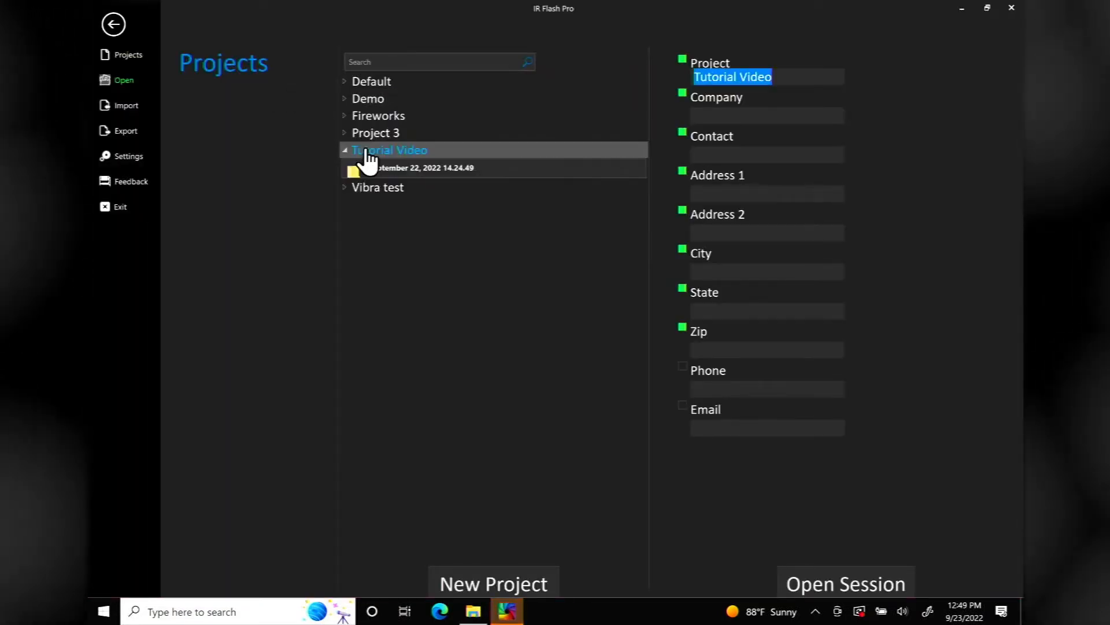